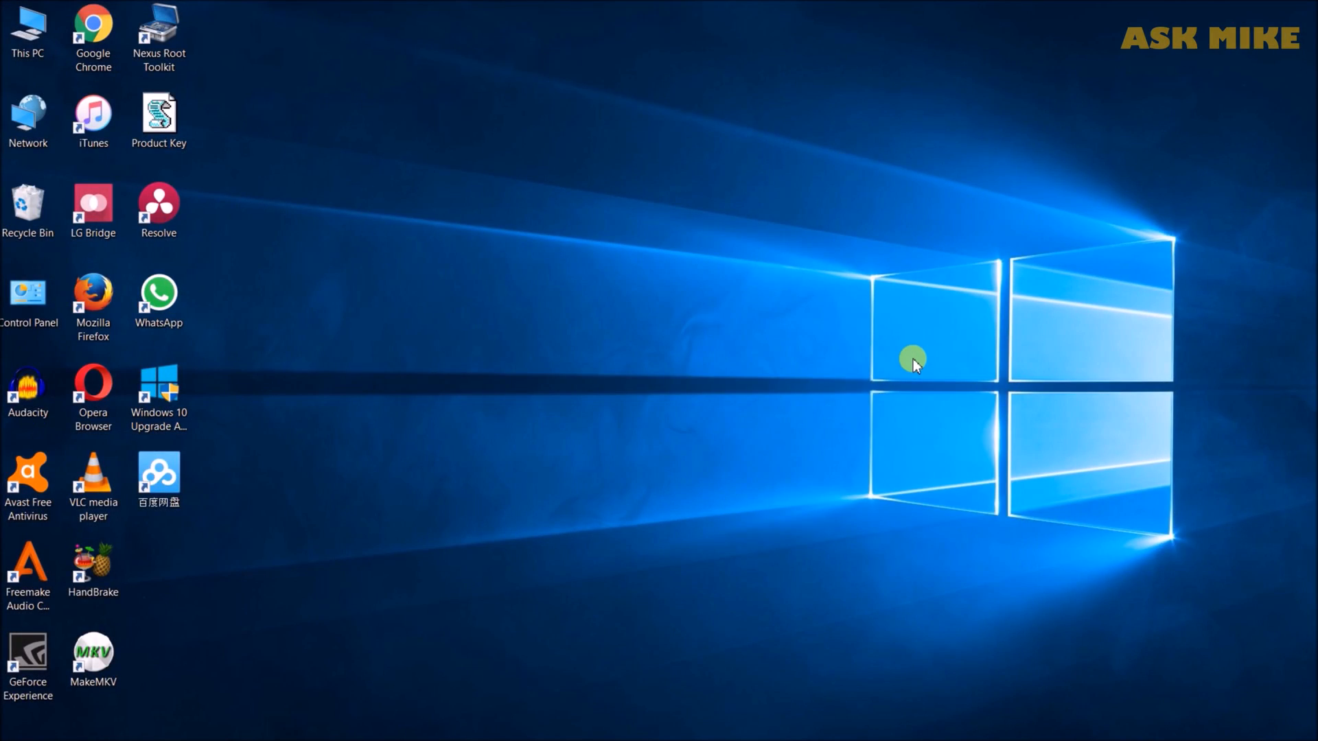
mouse_move(911, 361)
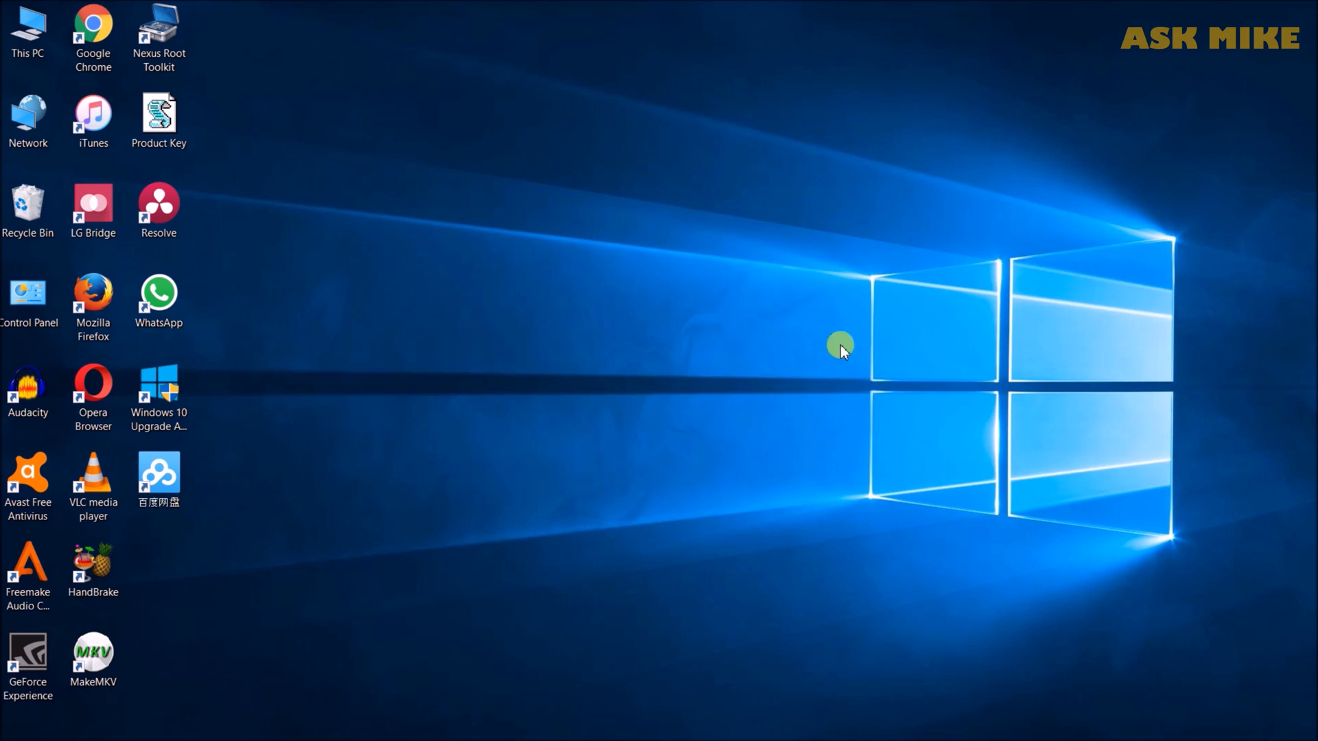
Launch Command Prompt from Start menu search using Run as administrator
click(12, 717)
text(cmd)
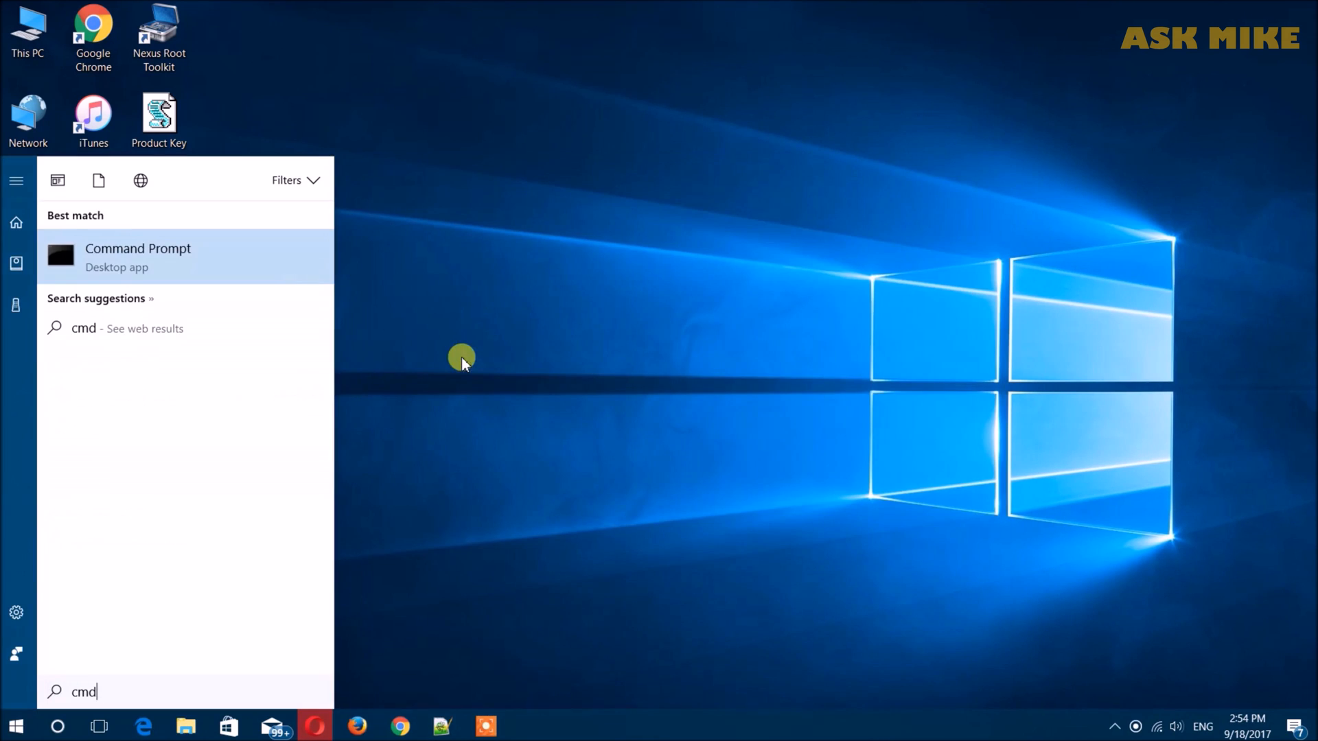
right_click(137, 256)
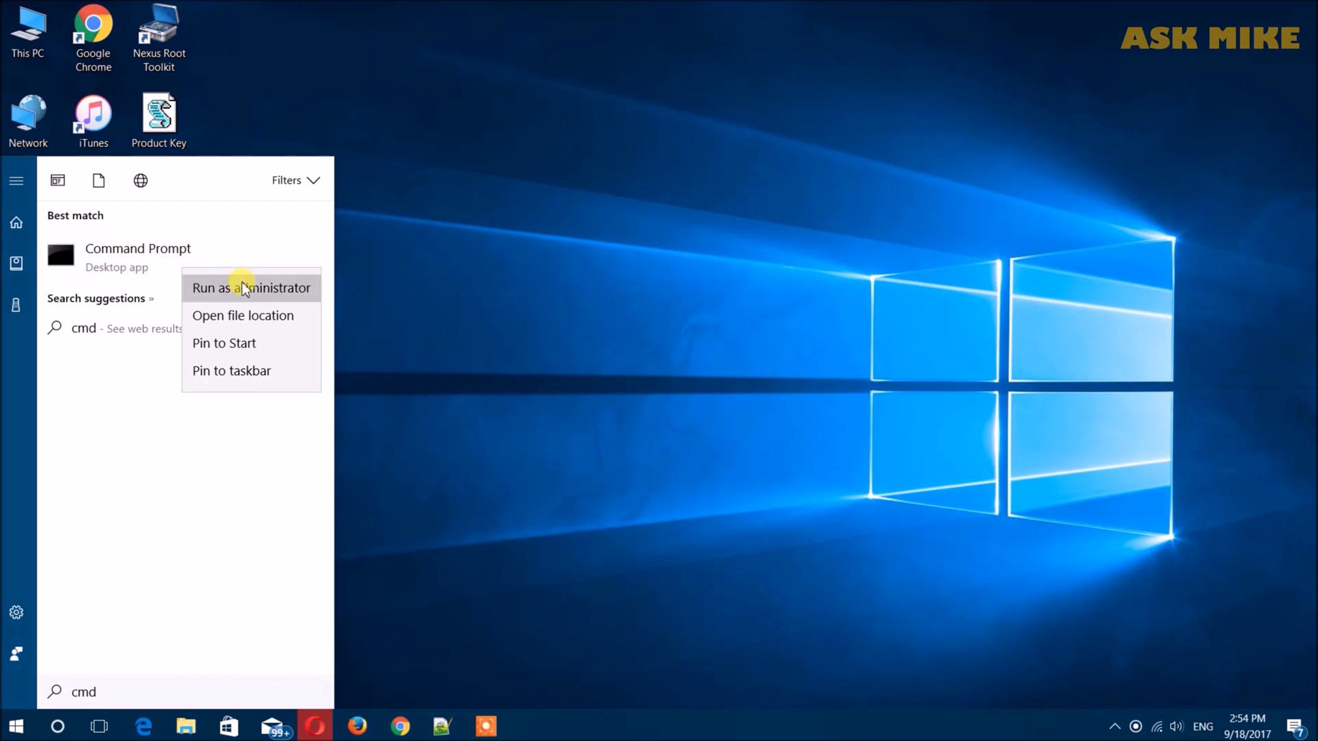
click(251, 288)
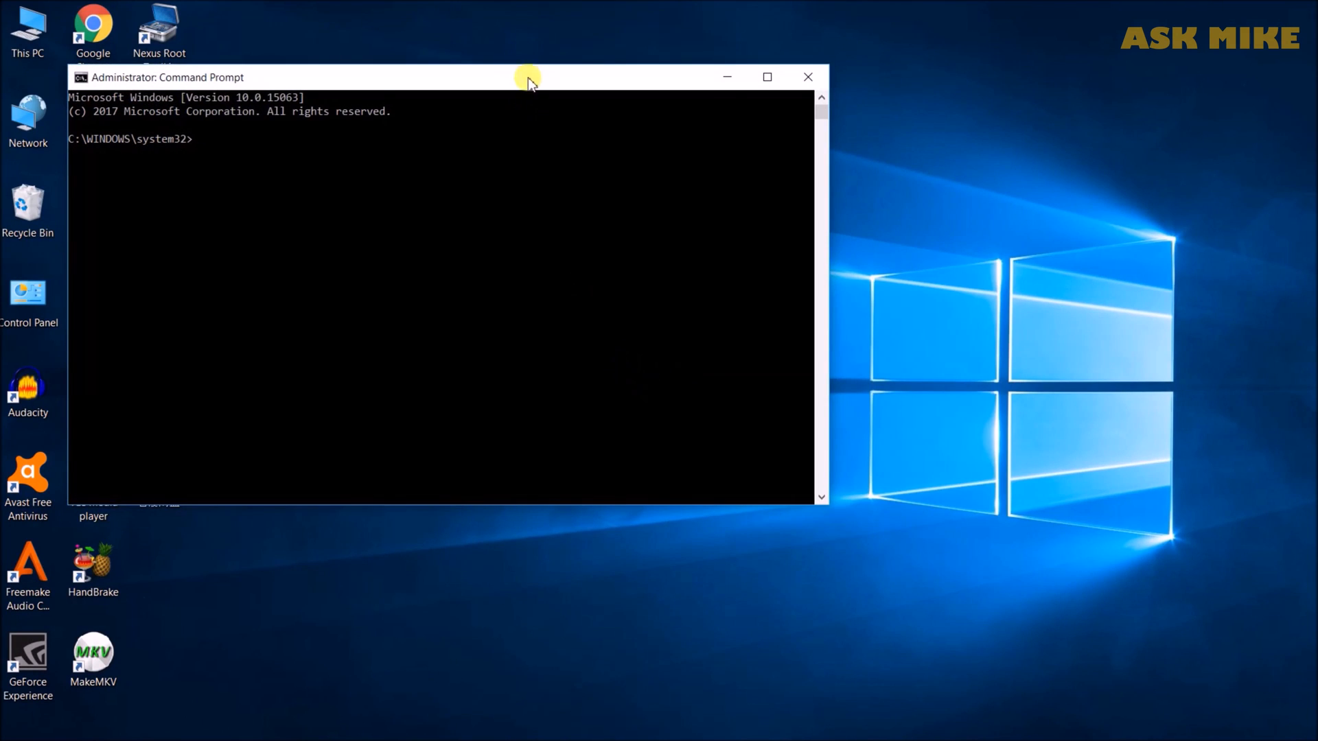
Drag the elevated console window right and down toward the desktop centre
drag(528, 76, 664, 108)
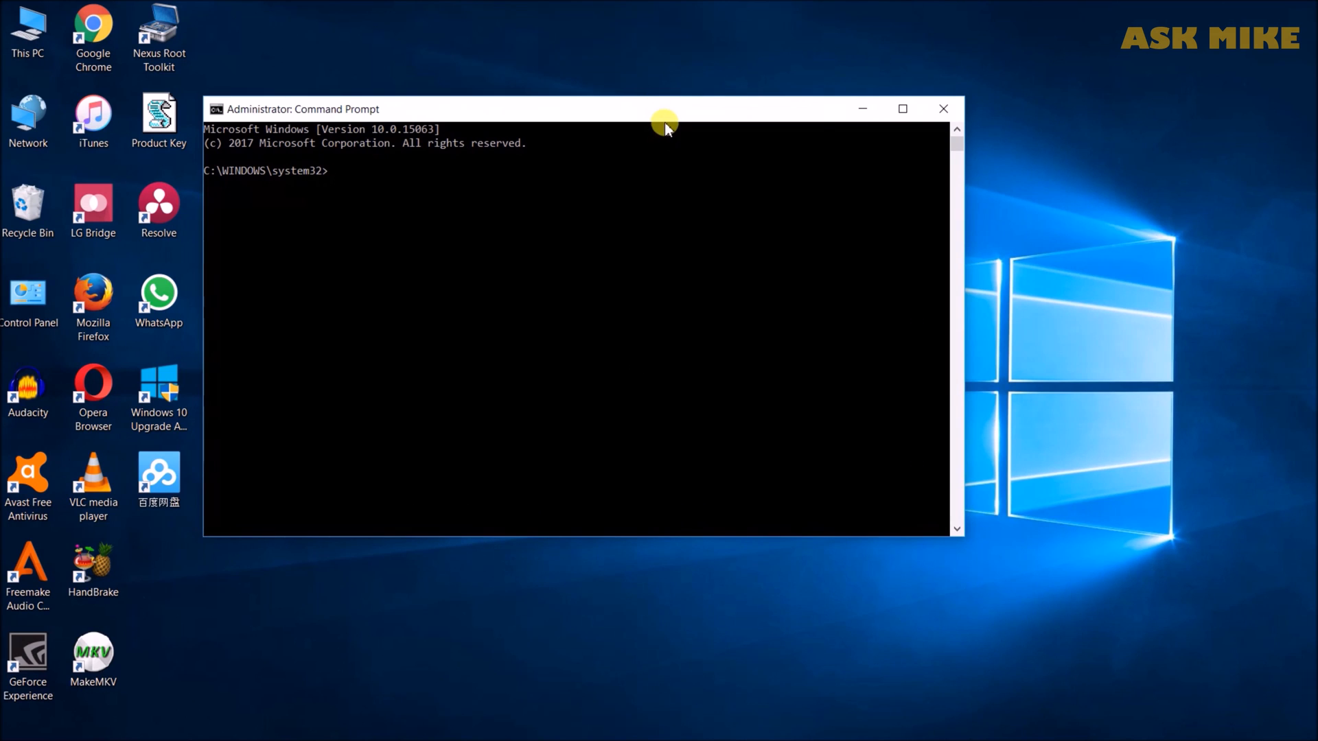
mouse_move(643, 179)
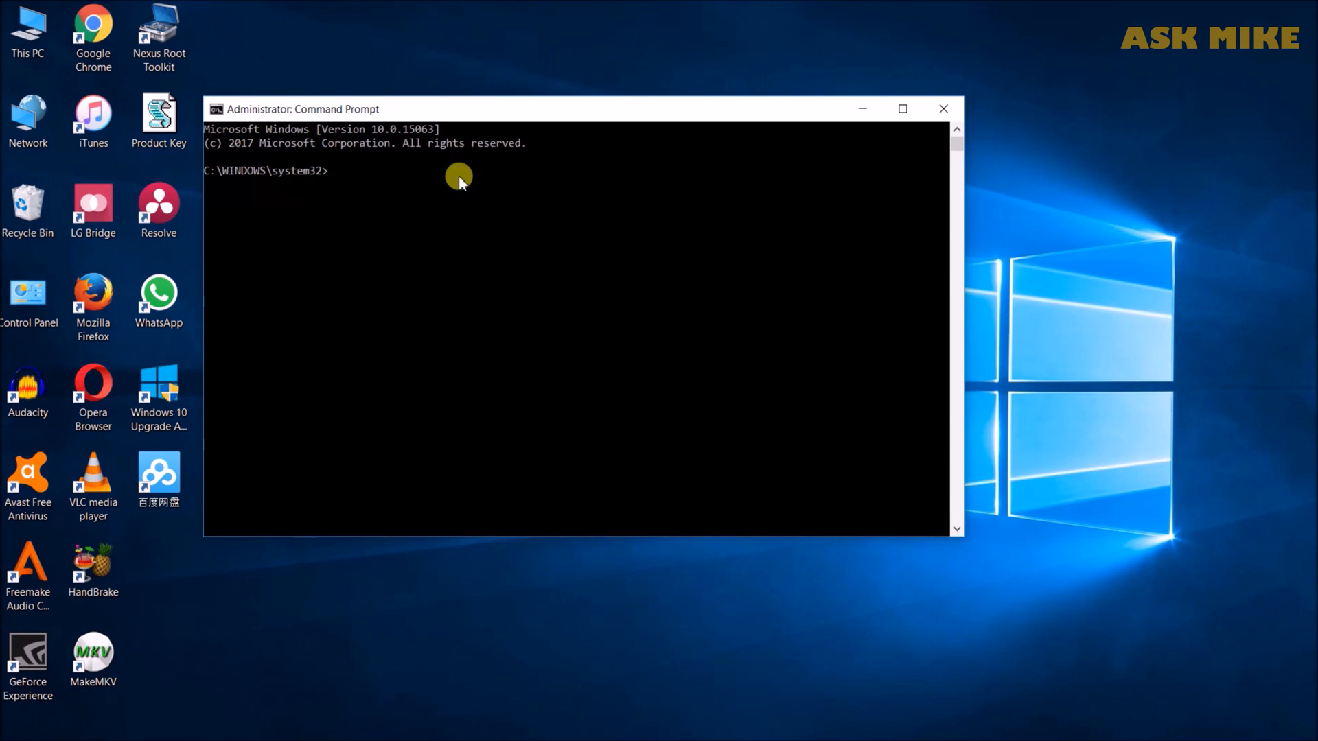
Switch to D:\Nexus 6 and show a wide listing of its zip files and folders
text(d:)
text(cd)
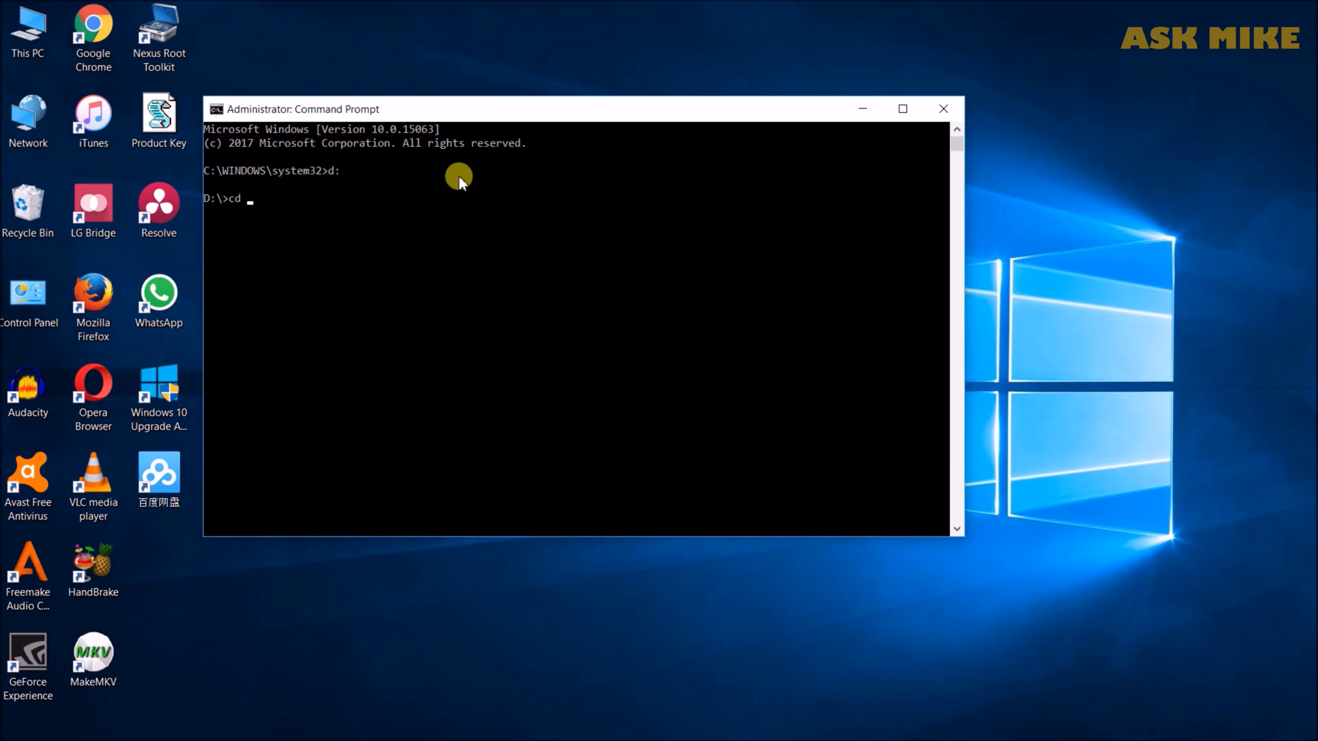
text("Nexus 6")
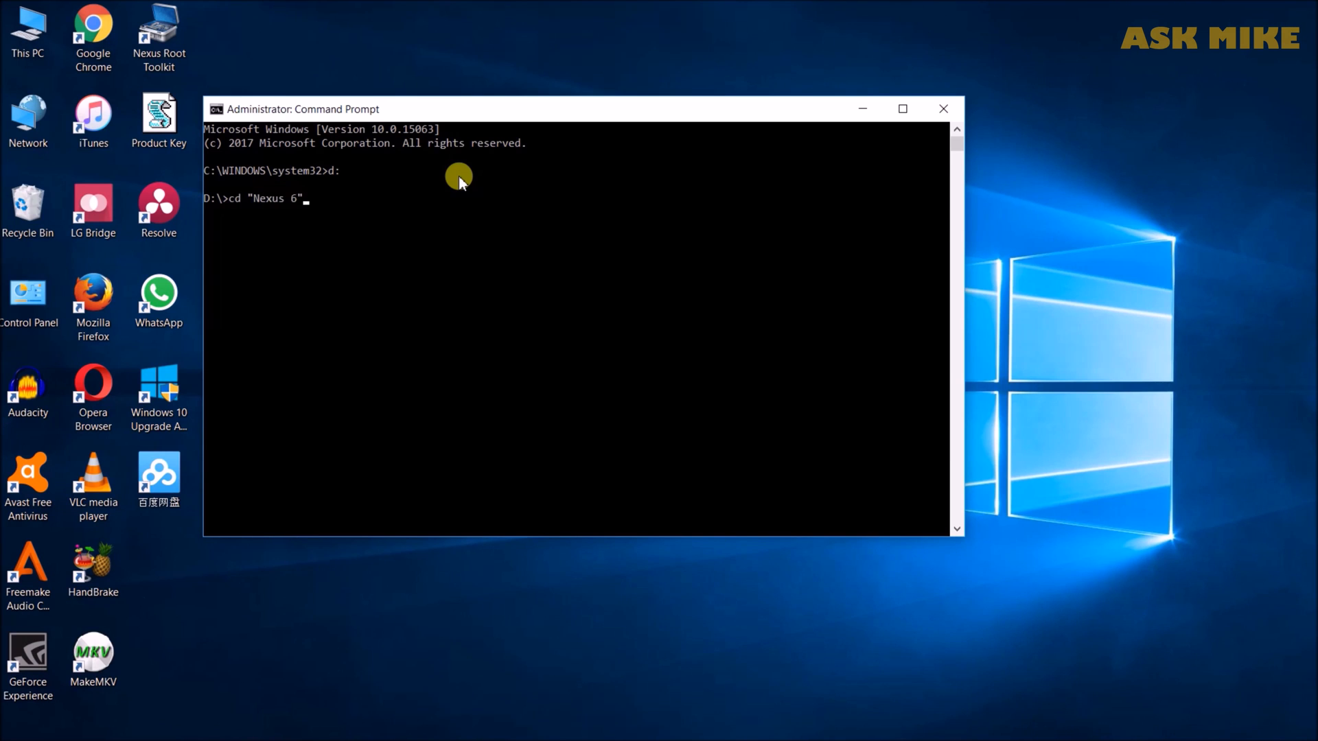
text(dir/)
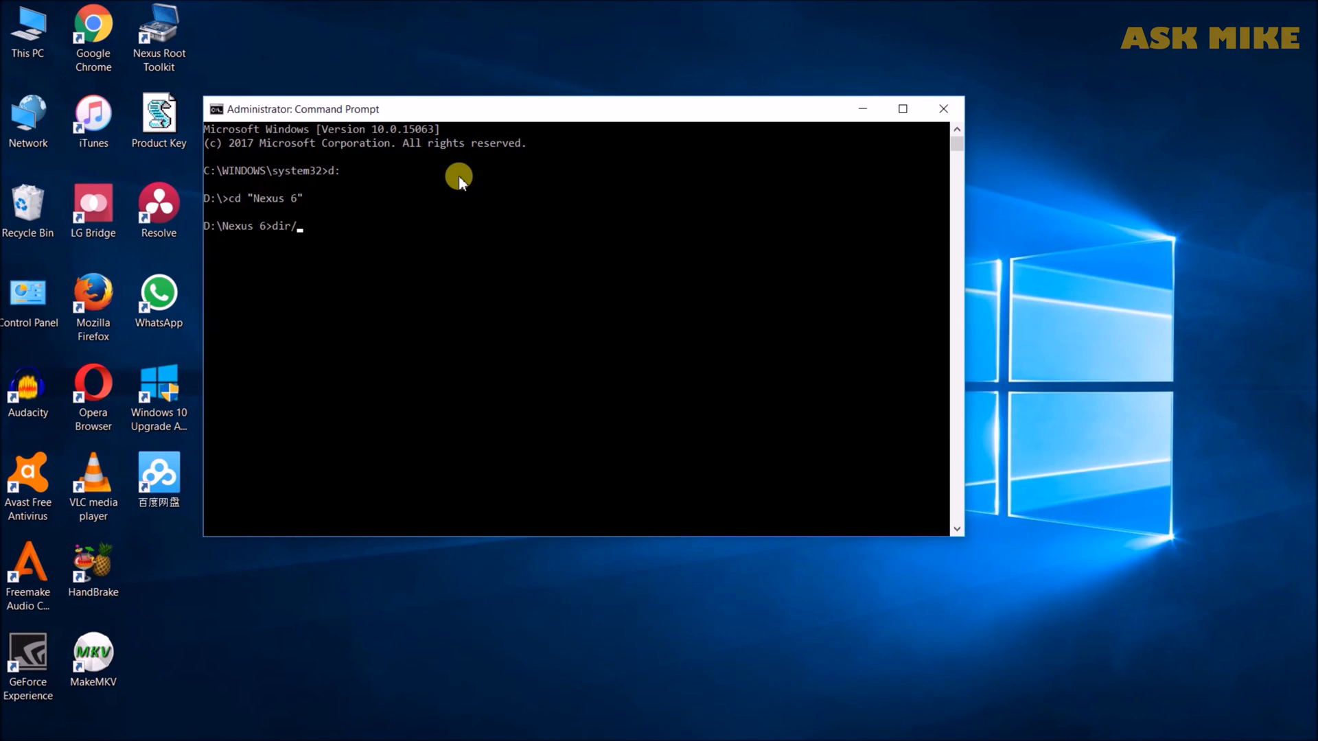
key(Enter)
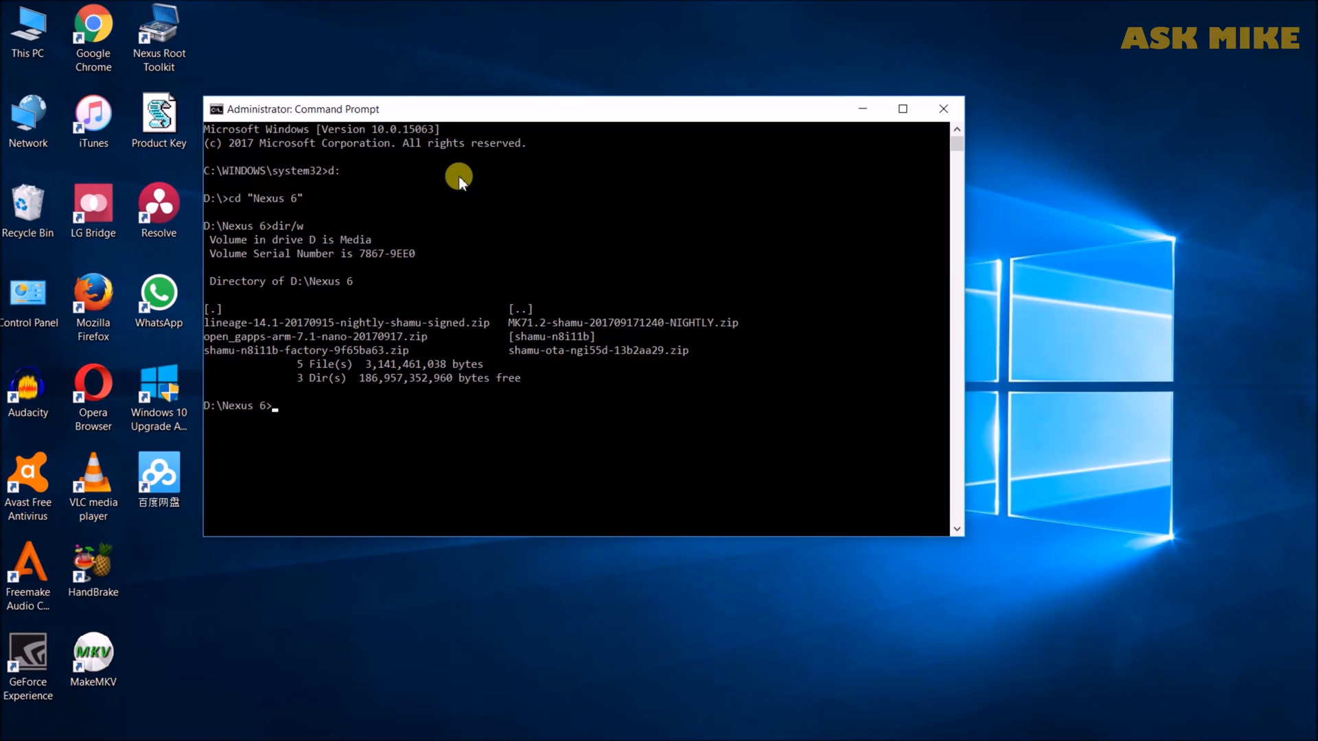
Run adb devices to confirm one attached phone is listed
text(adb devices)
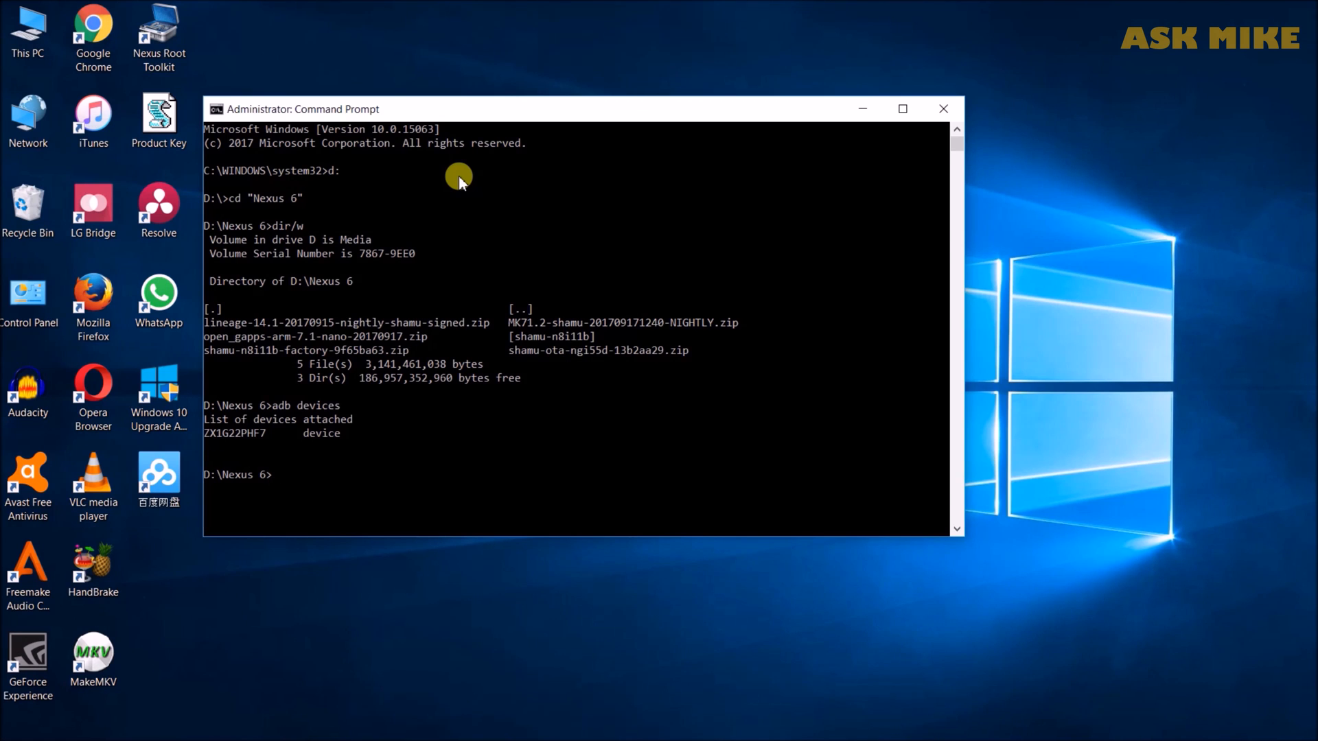
Run adb reboot bootloader to restart the phone into its bootloader
text(adb re)
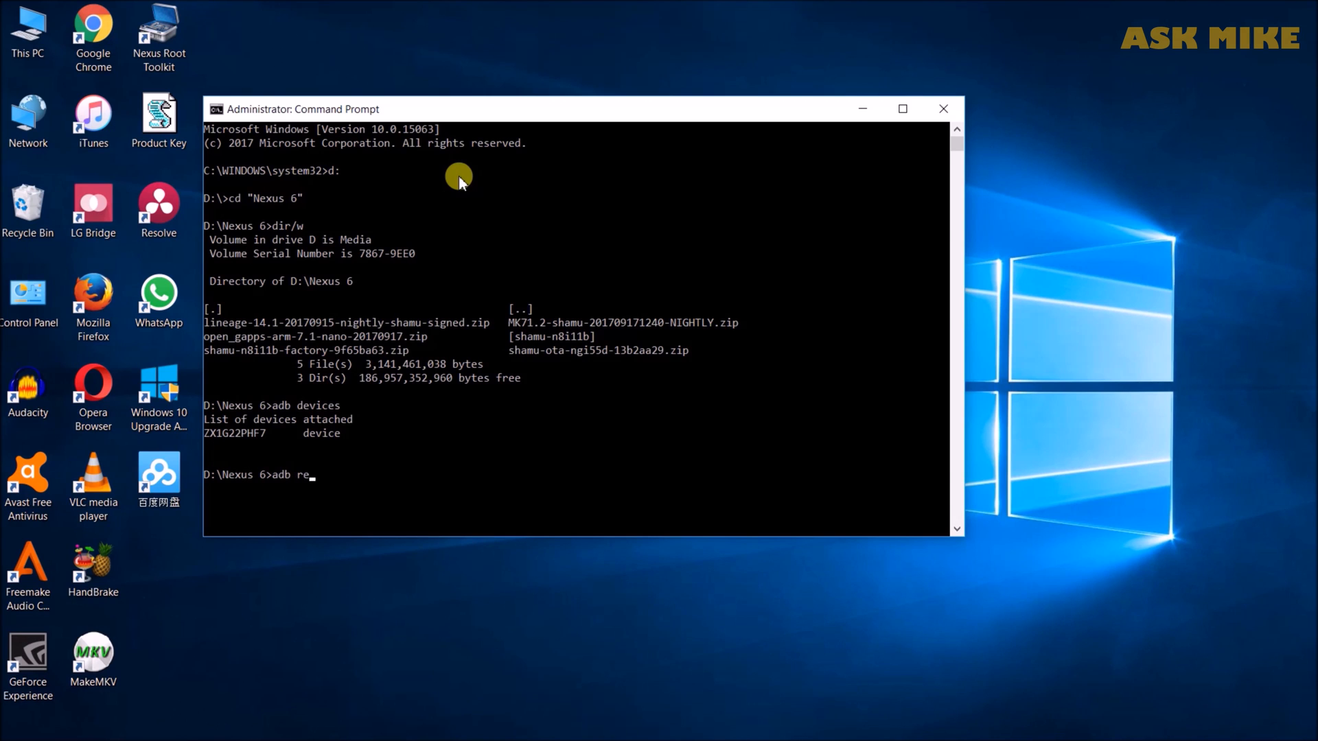
text(boot bootload)
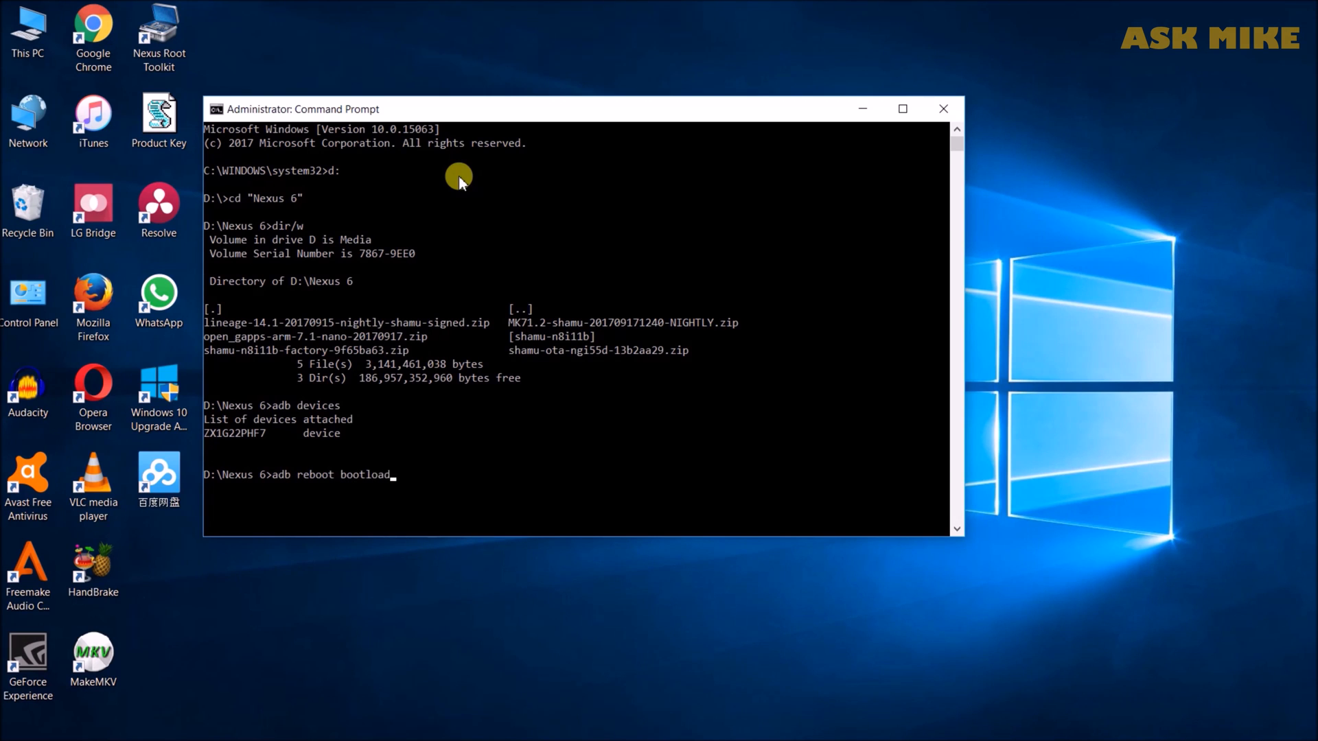
key(enter)
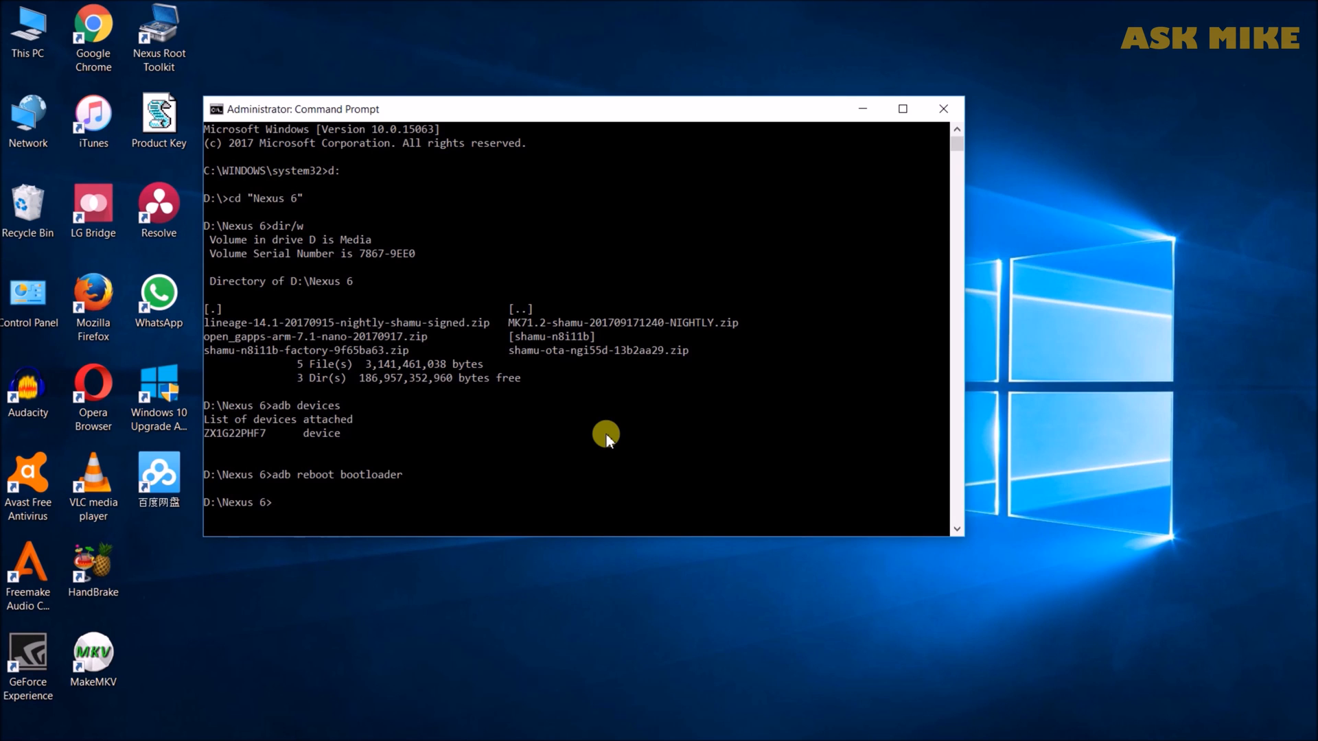
mouse_move(768, 536)
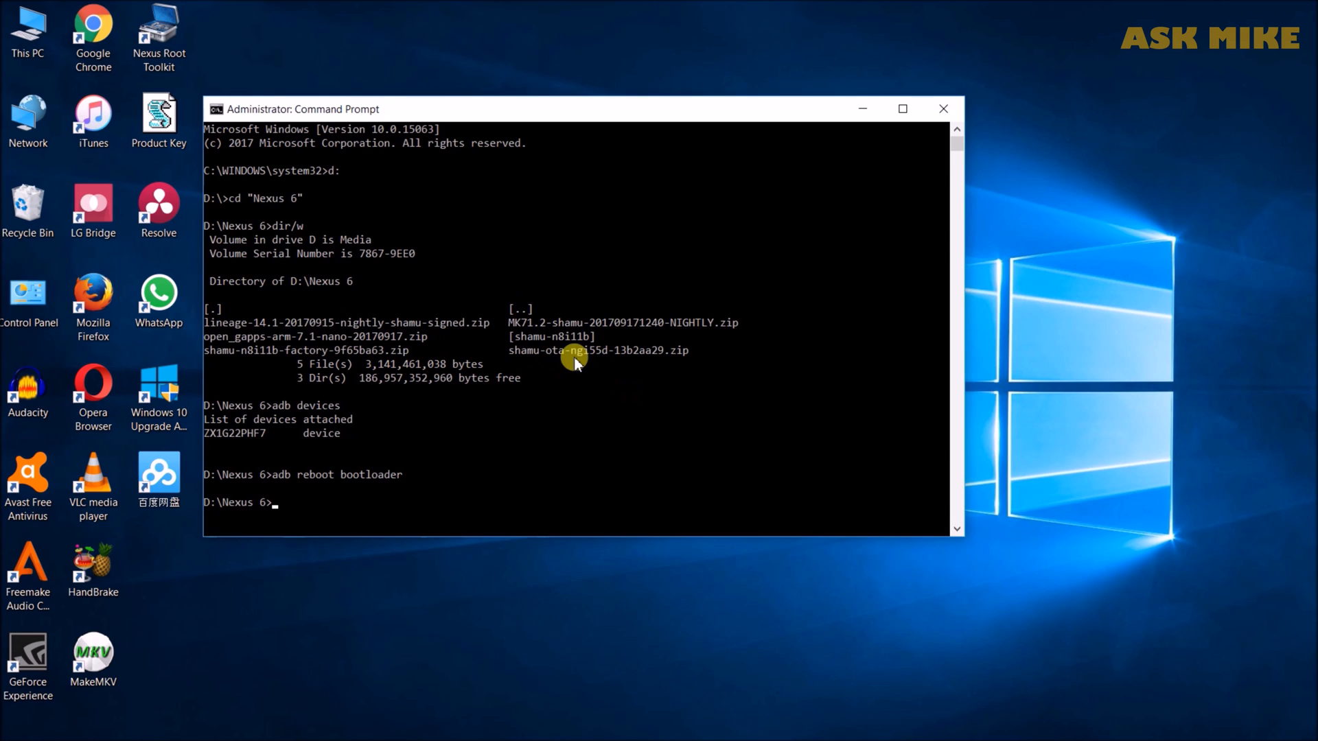
Run adb sideload shamu-ota-ngi55d-13b2aa29.zip to start transferring the OTA to the phone
text(adb s)
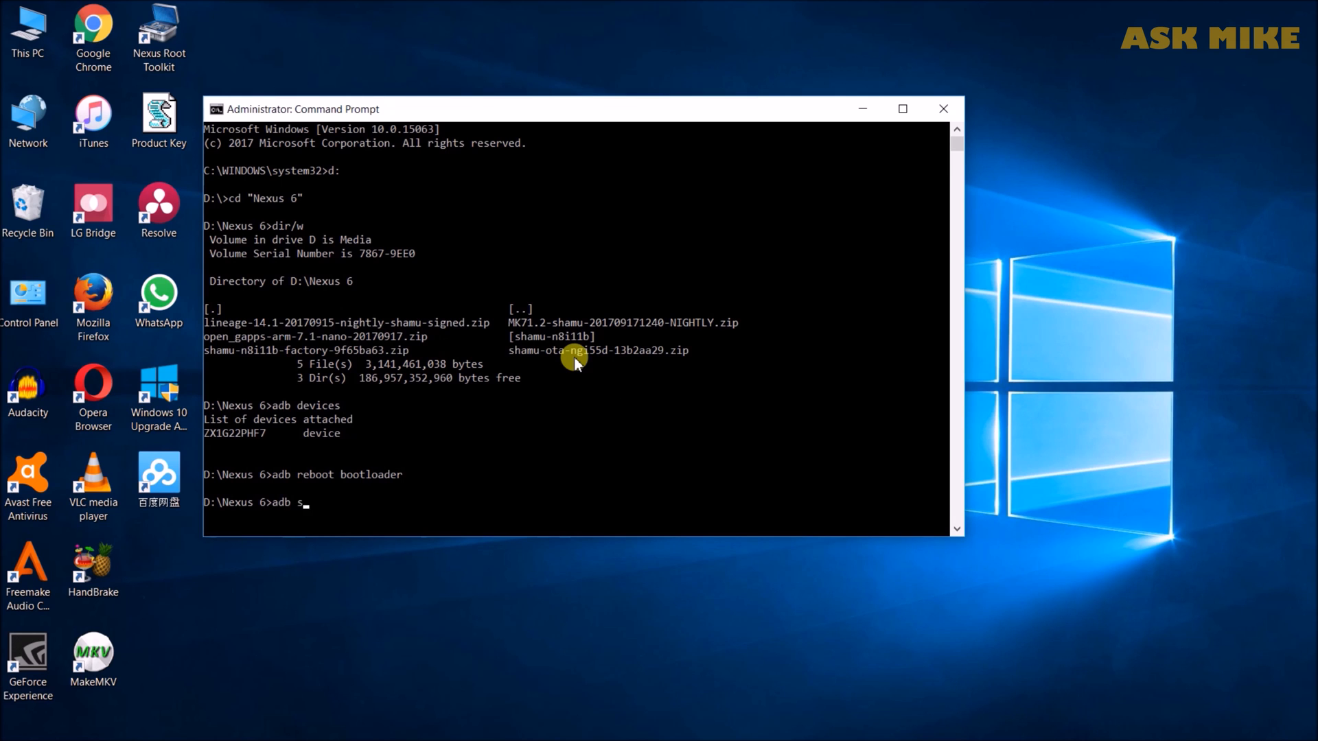
text(ideload)
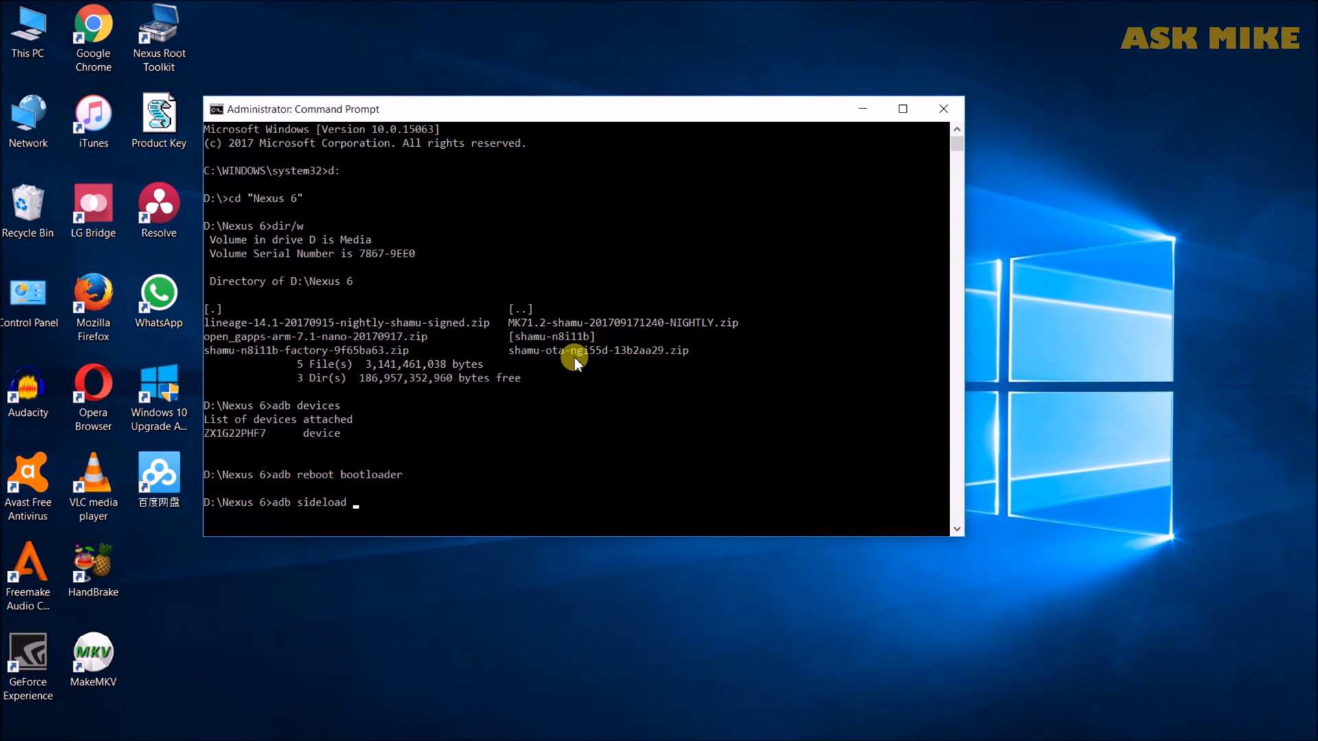
text(shamu)
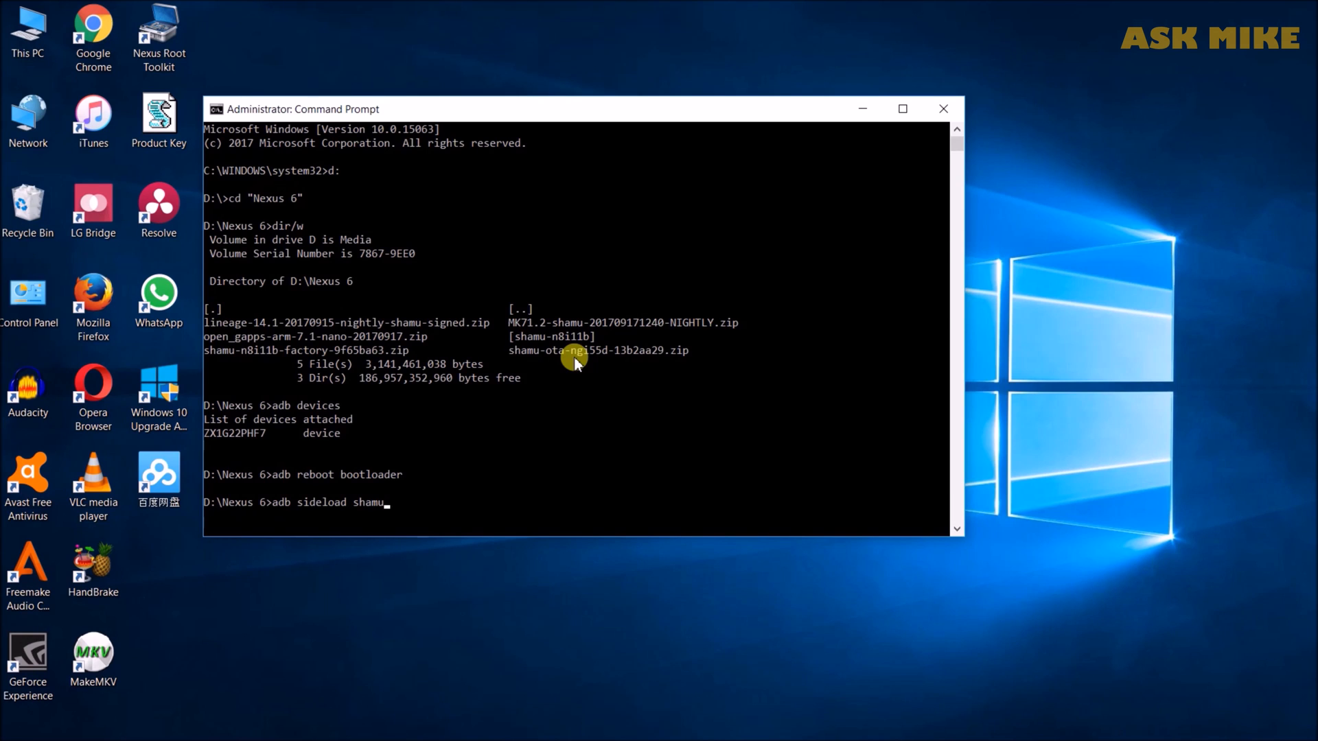
text(ota-ngi55d-13b2aa29.zip)
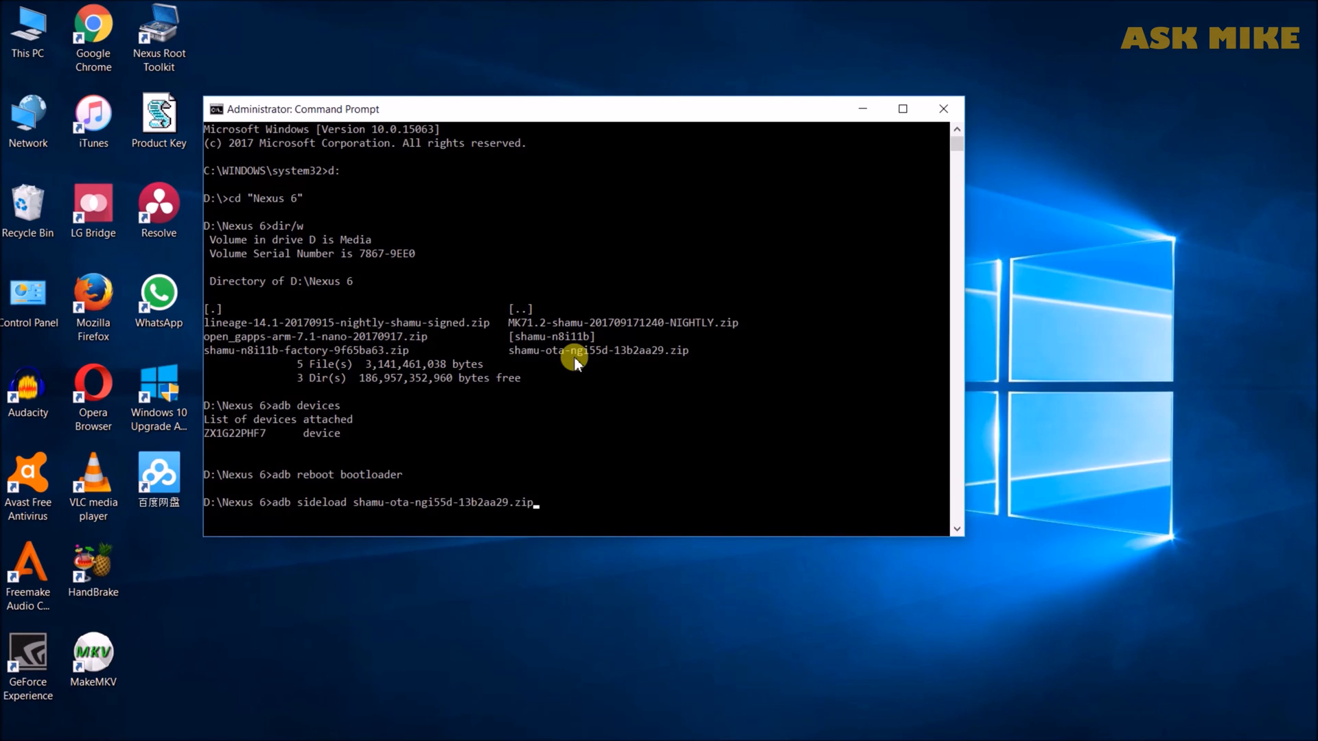
key(Enter)
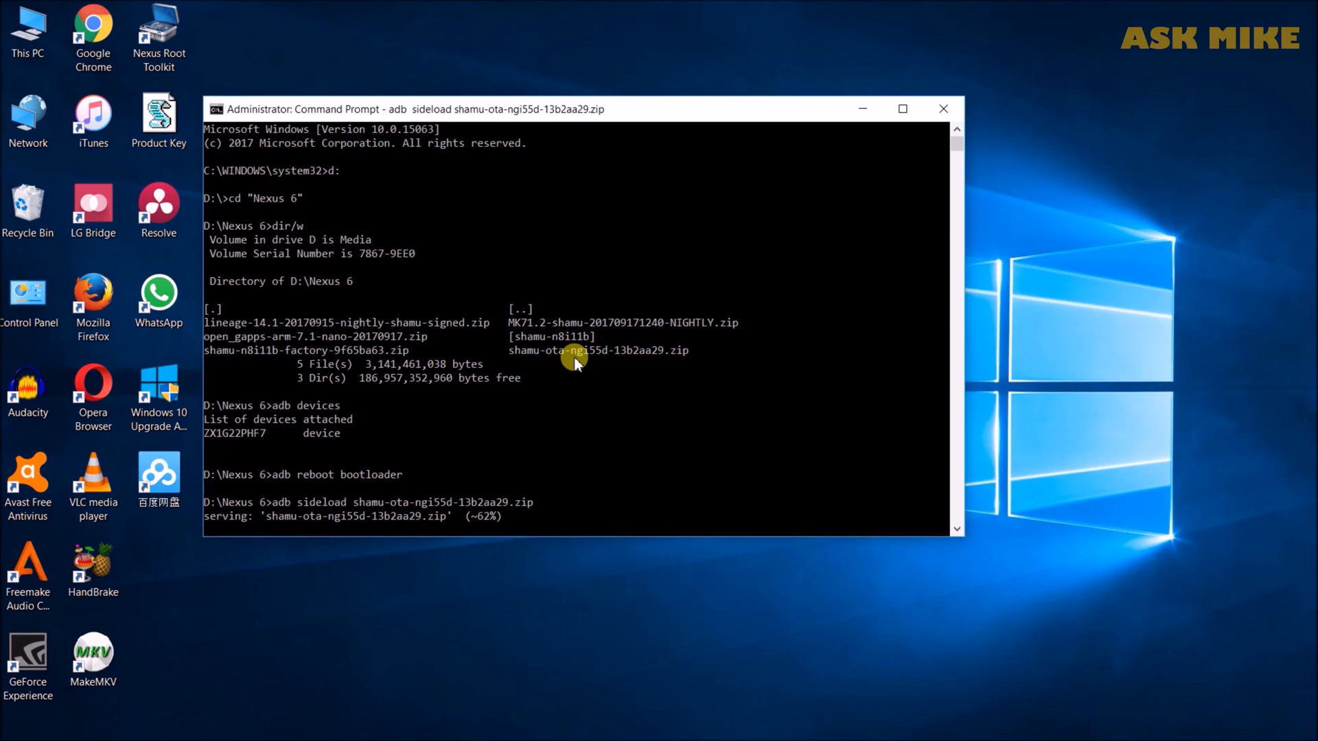
mouse_move(649, 417)
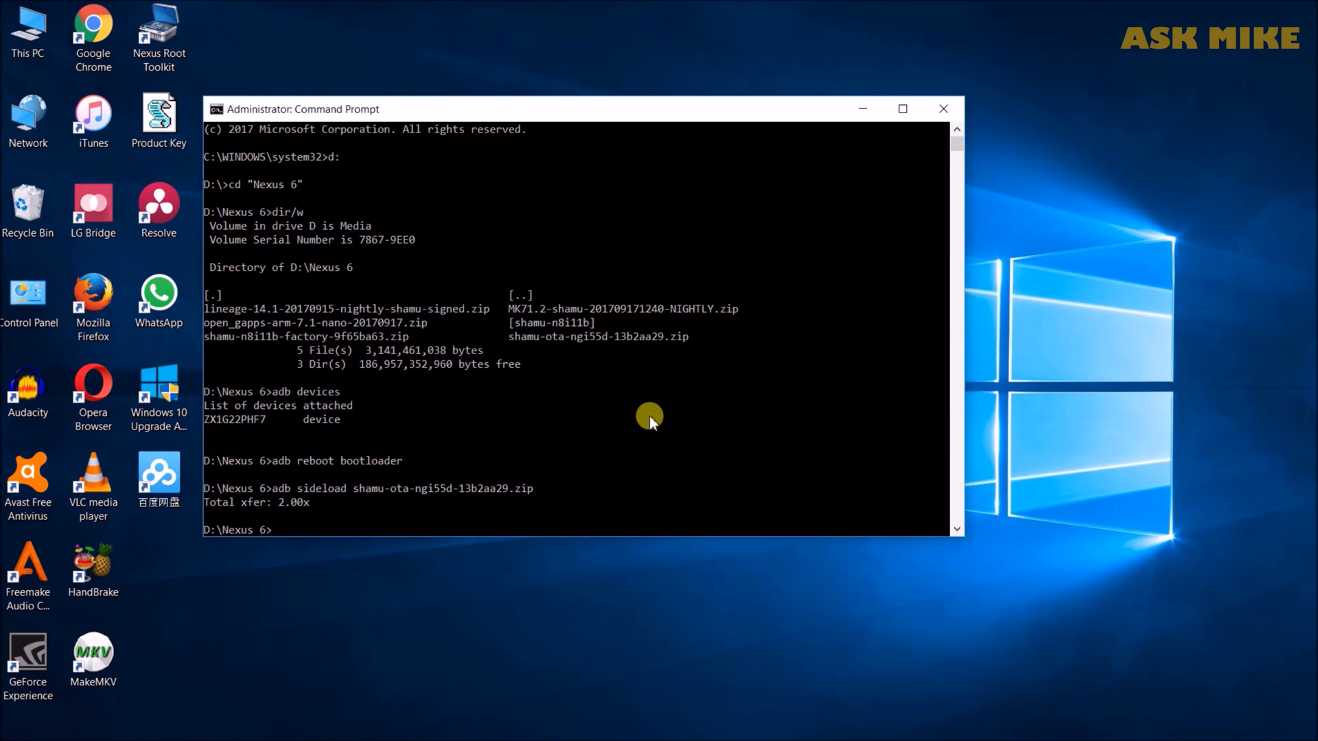
mouse_move(693, 440)
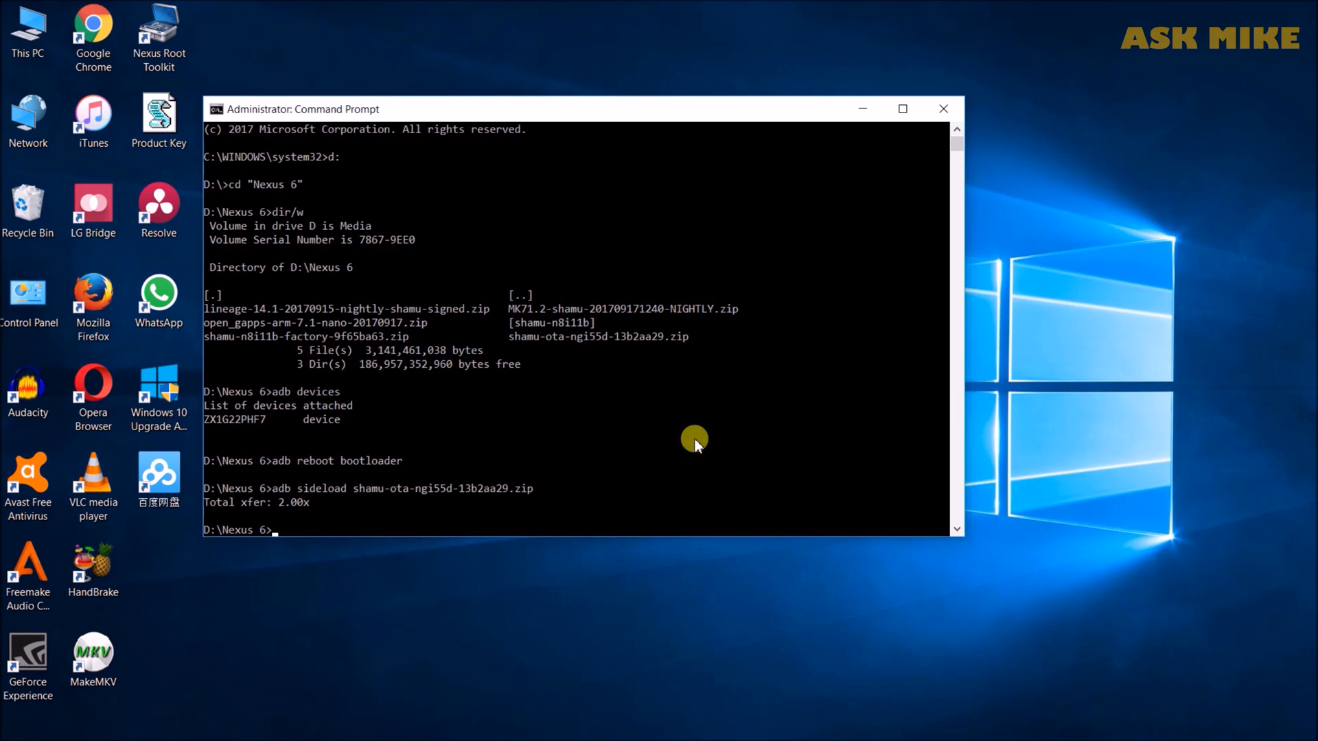
mouse_move(692, 439)
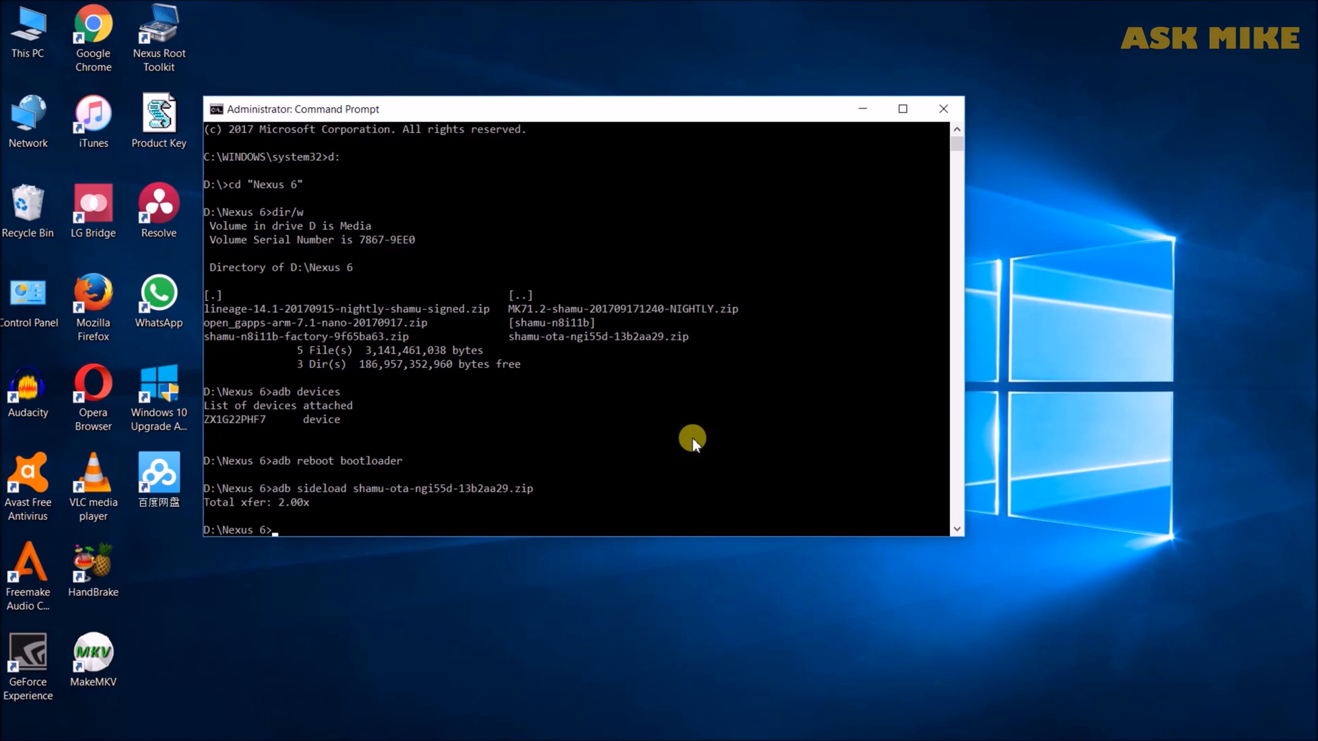